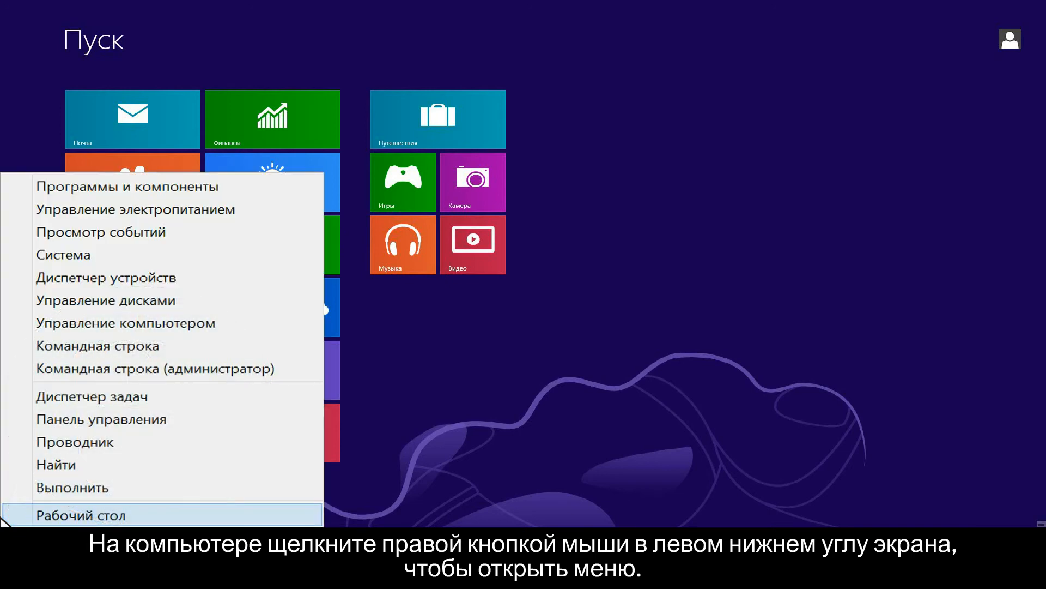
{"action": "mouse_move", "coordinate": [100, 419]}
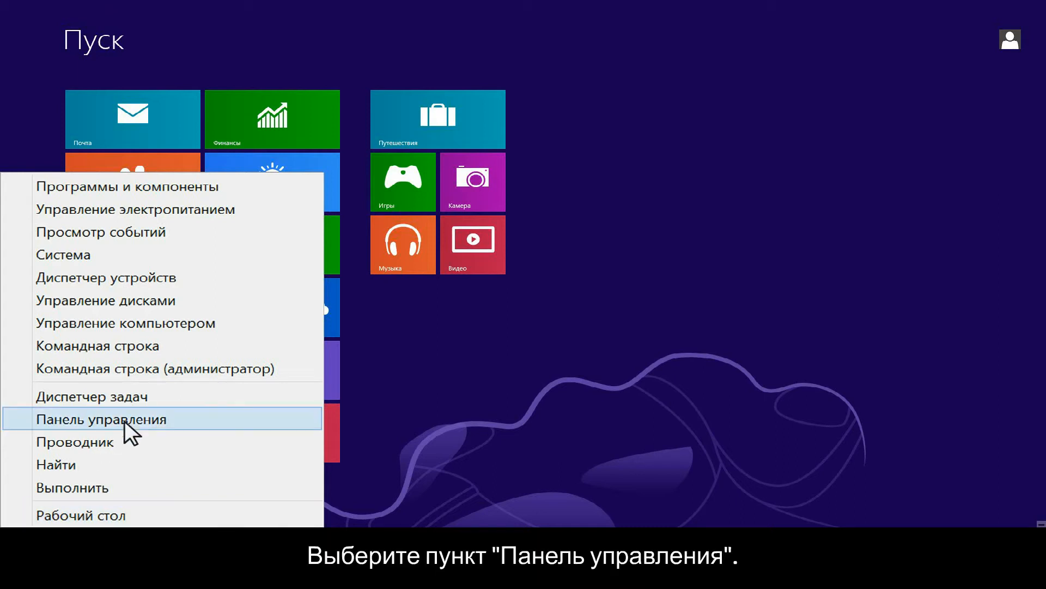
- Navigate from Control Panel through System and Security to Windows Update's Change settings page
{"action": "left_click", "coordinate": [110, 420]}
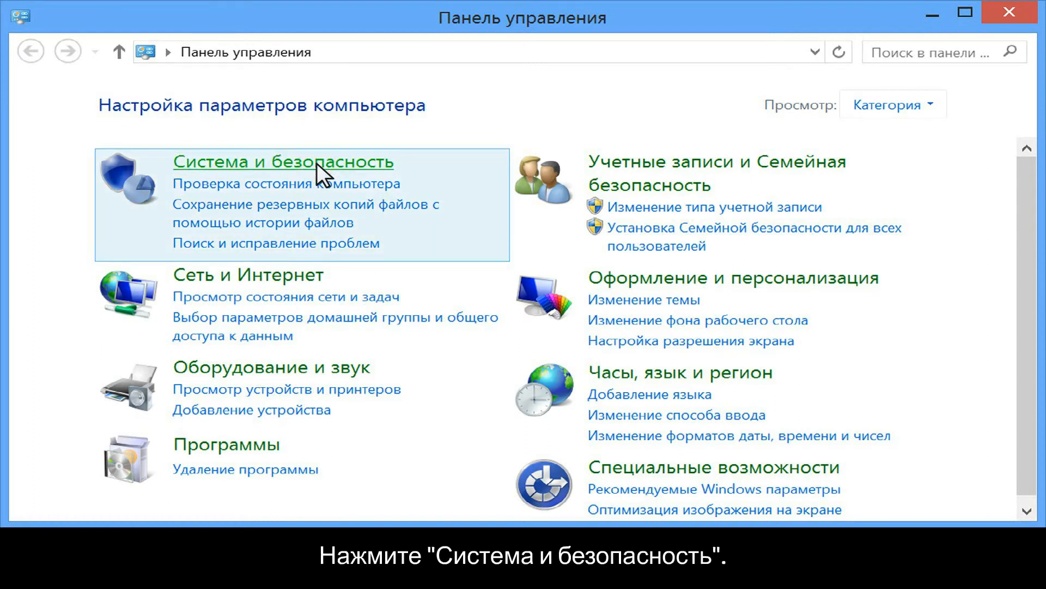
{"action": "left_click", "coordinate": [283, 162]}
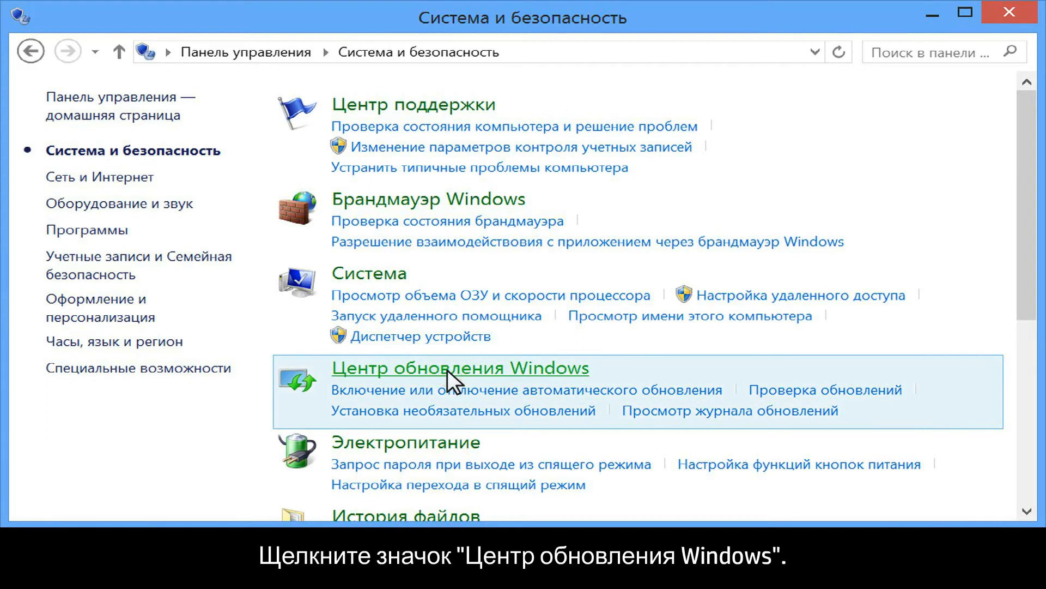
{"action": "left_click", "coordinate": [462, 368]}
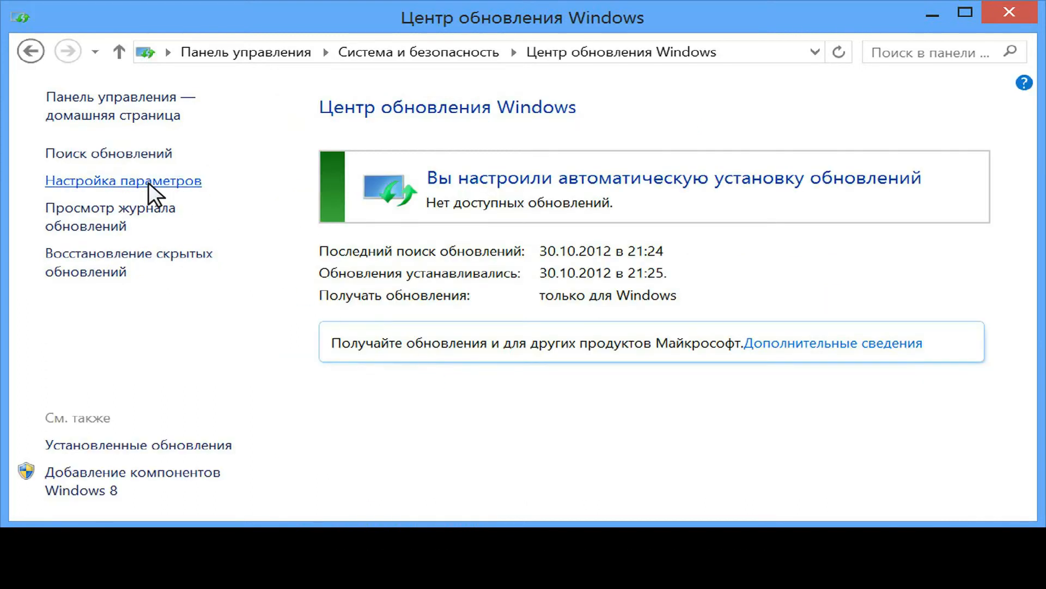
{"action": "left_click", "coordinate": [117, 180]}
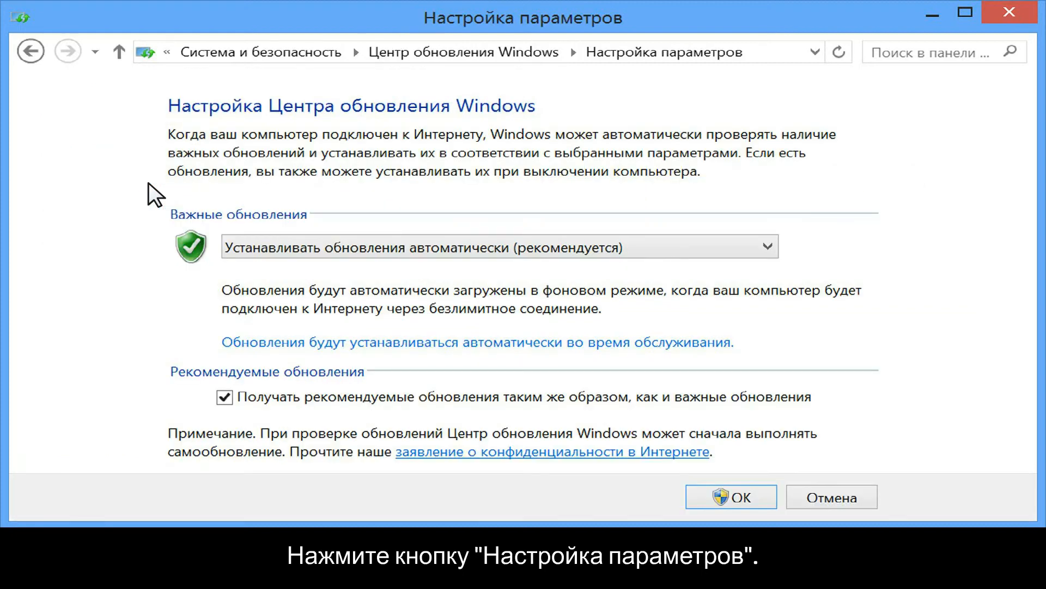
- Set important updates to 'Install updates automatically (recommended)'
{"action": "left_click", "coordinate": [768, 247]}
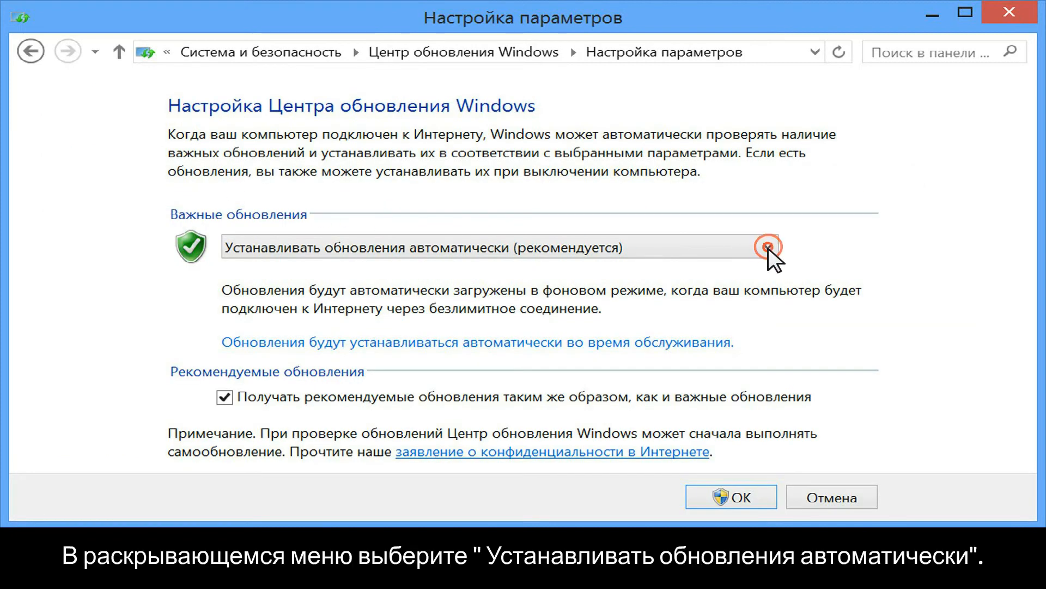
{"action": "left_click", "coordinate": [767, 247]}
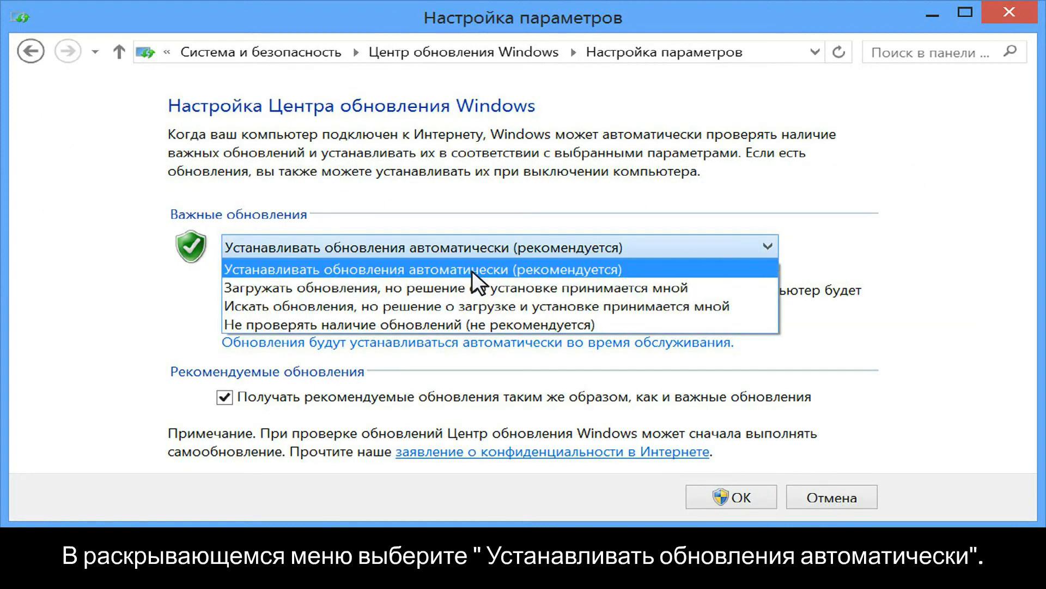